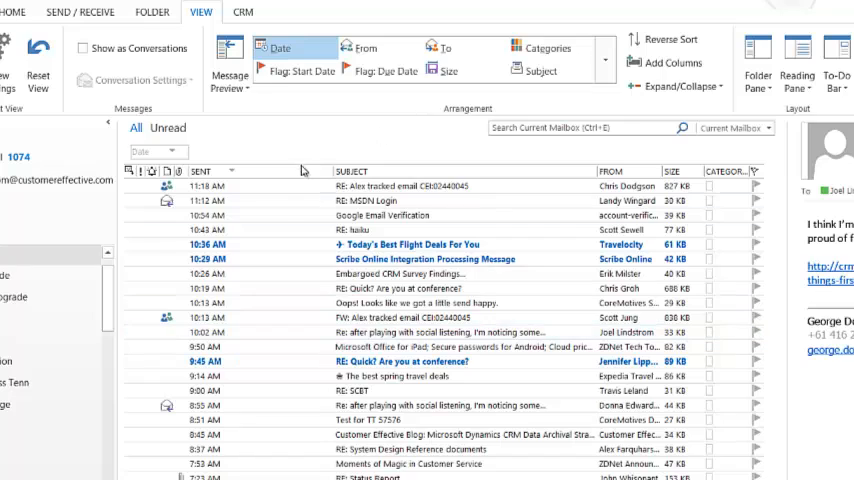
pyautogui.moveTo(270, 180)
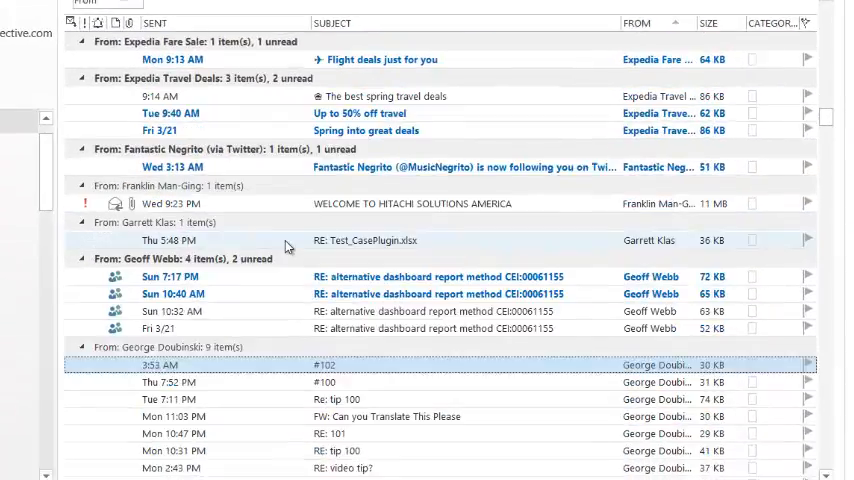
# Step: Scroll the inbox down to the sender group holding 9 items
pyautogui.scroll(-3)
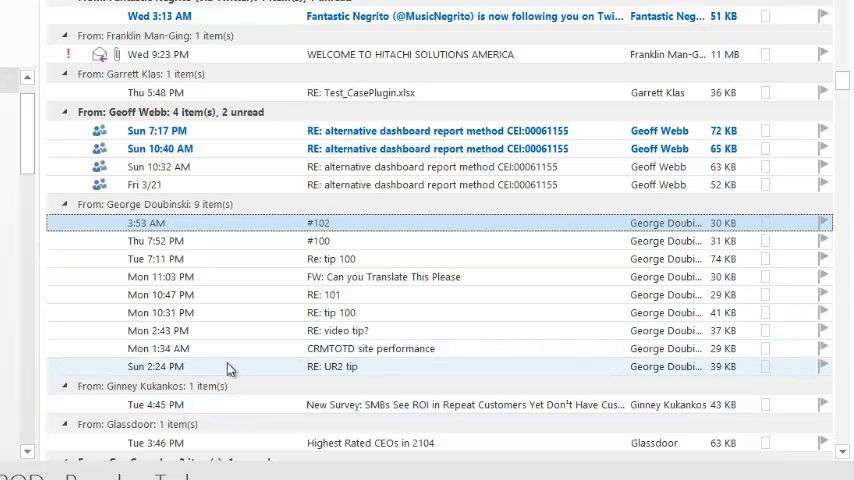
pyautogui.moveTo(220, 376)
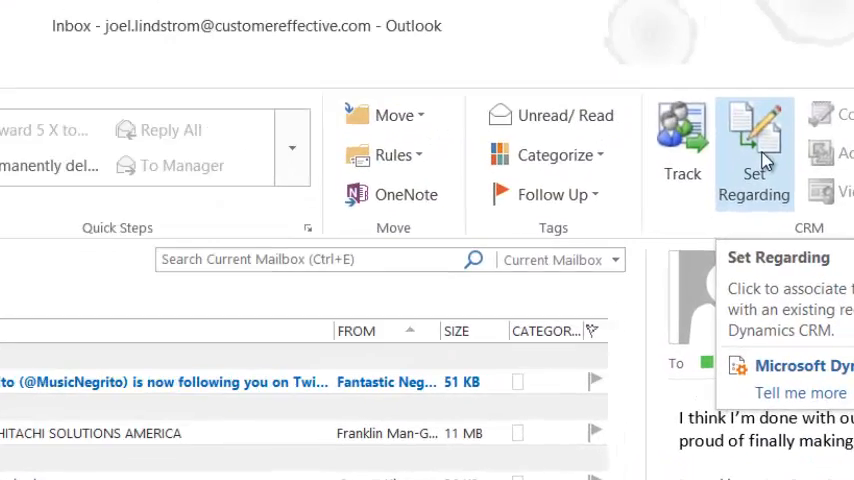
# Step: Set the nine selected emails regarding the 'CRM Tip Of The Day' record, searching 'crm'
pyautogui.click(754, 150)
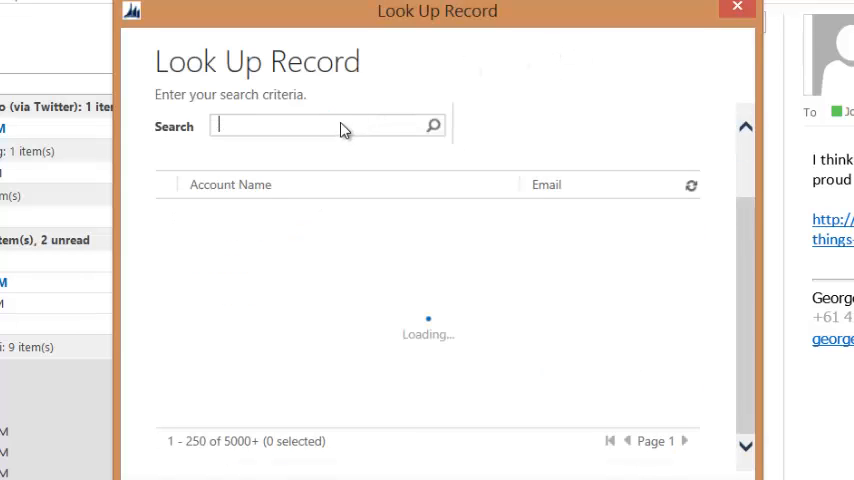
pyautogui.write('crm tip')
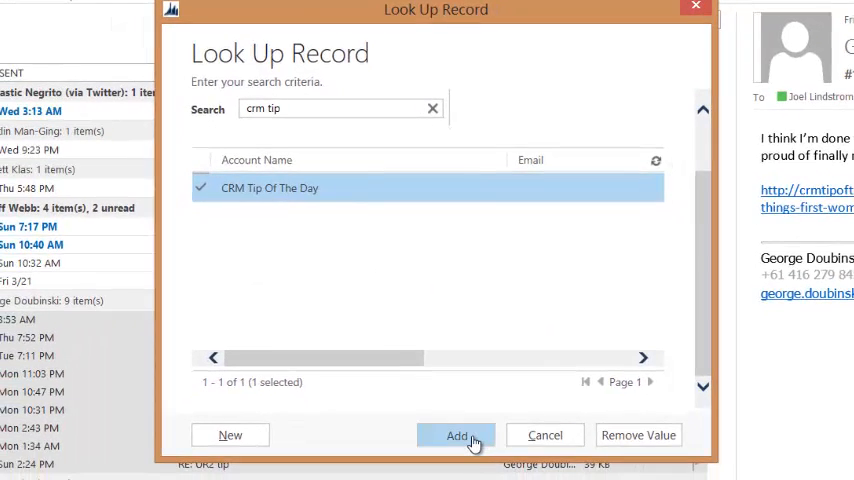
pyautogui.click(458, 436)
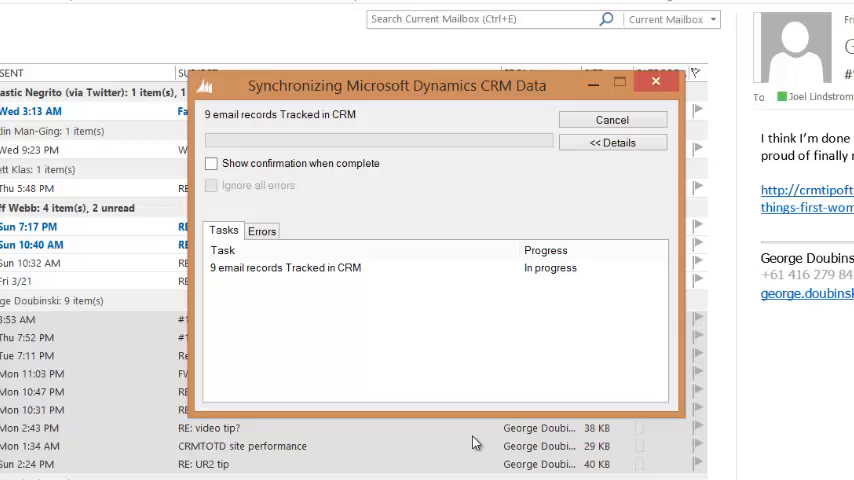